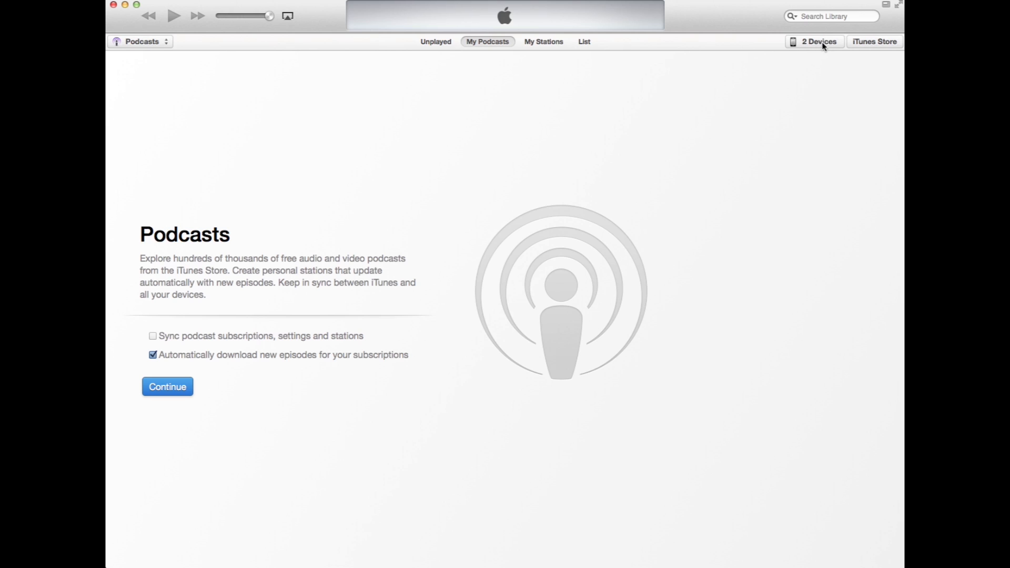
Show the connected iPhone's Summary page in iTunes
left_click(817, 41)
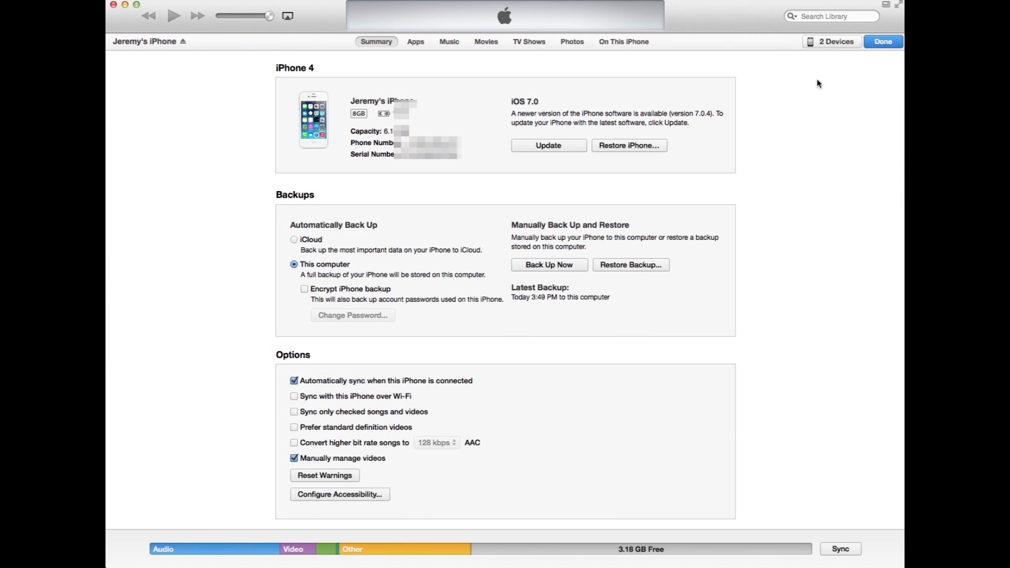
mouse_move(448, 47)
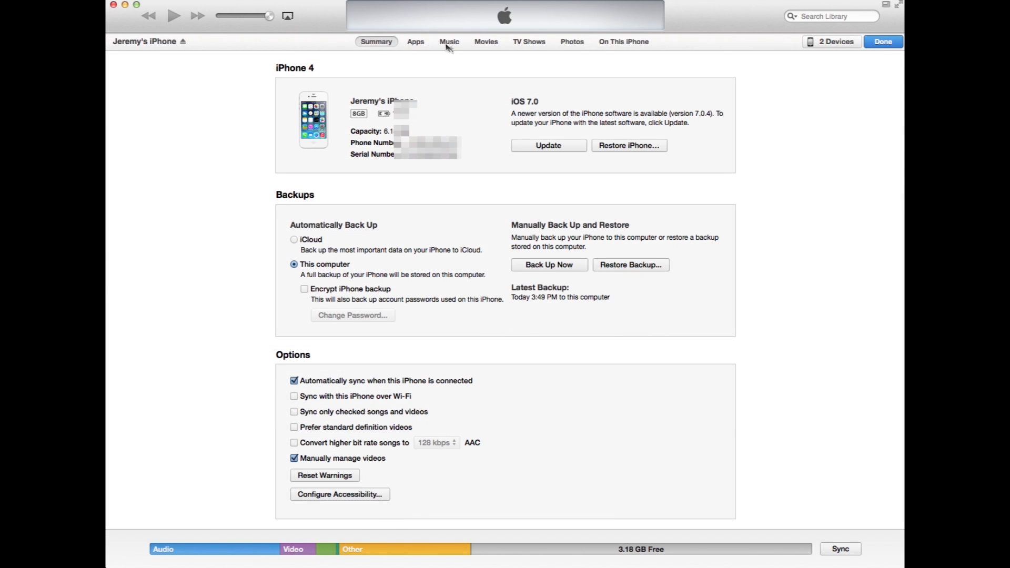
mouse_move(582, 51)
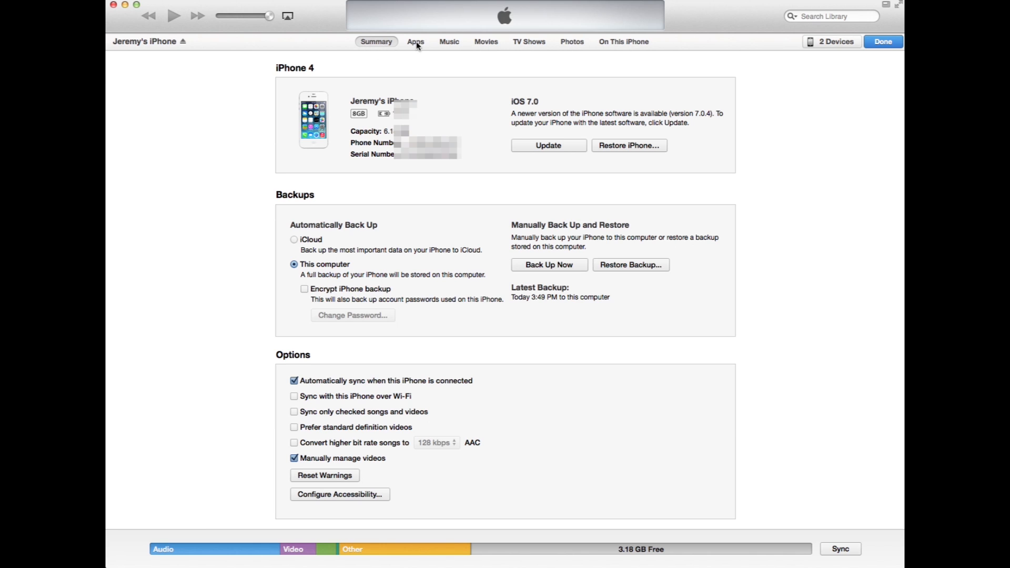
Show the iPhone's Apps page scrolled to the File Sharing section listing iTract for Act! and MyChair
left_click(414, 42)
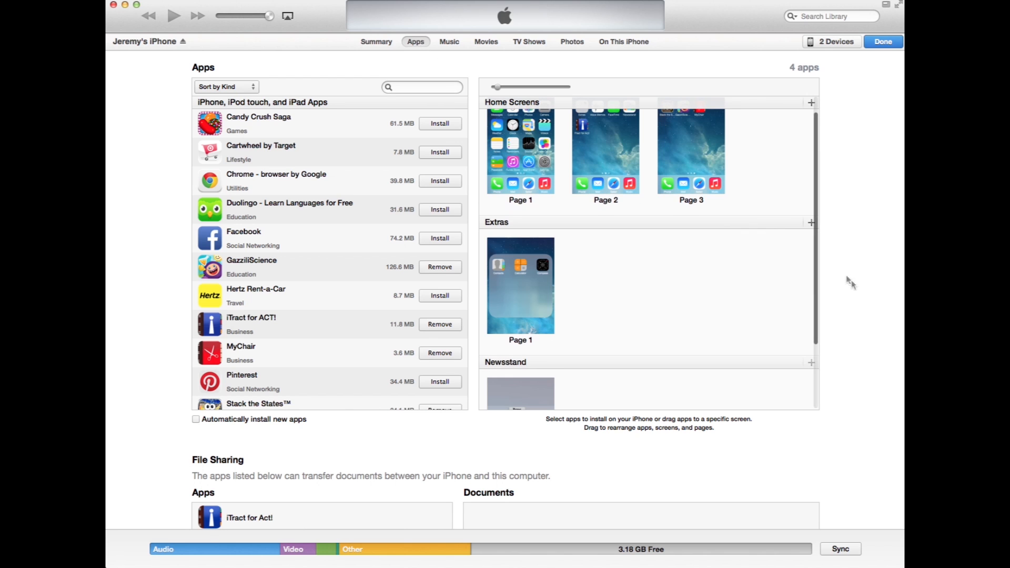
scroll("down", 3)
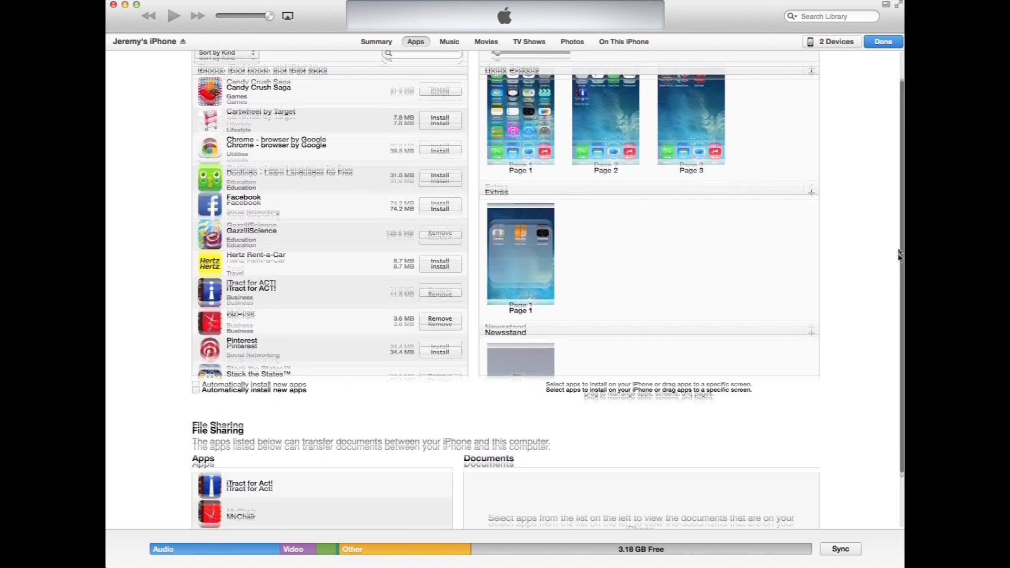
scroll("down", 3)
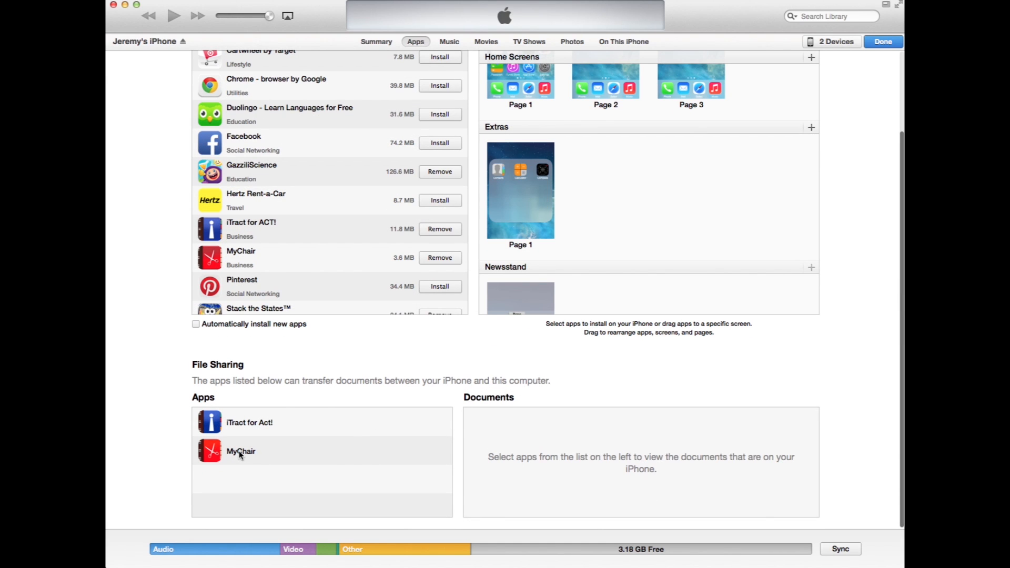
List MyChair's shared documents and select the MyChair1.sqlite database file
left_click(241, 451)
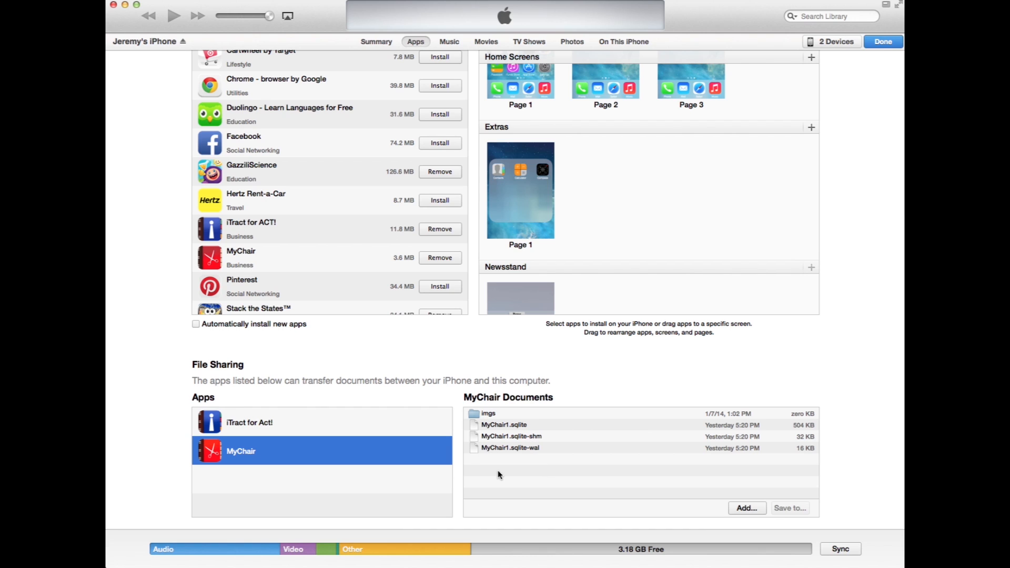
mouse_move(515, 432)
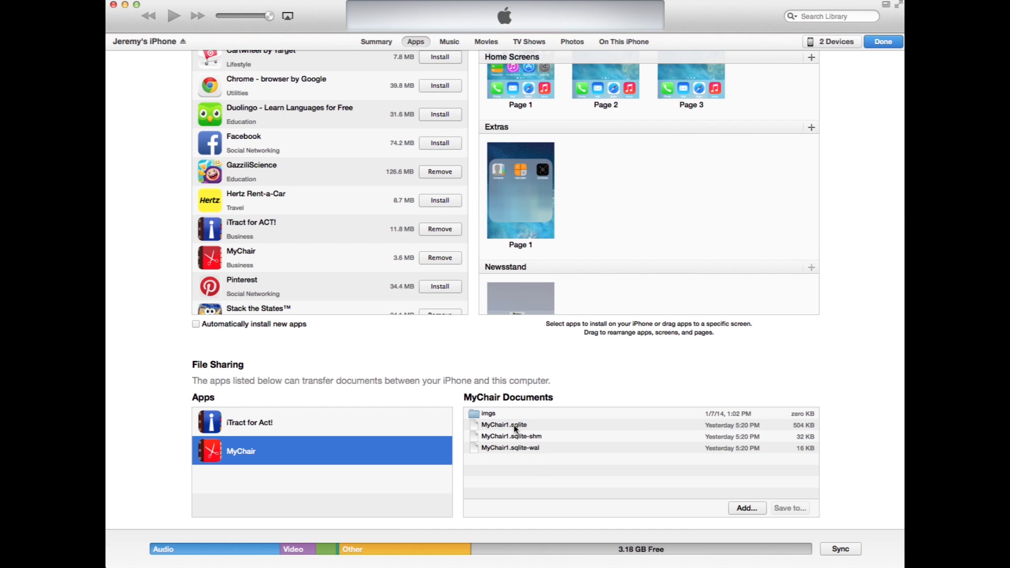
left_click(505, 424)
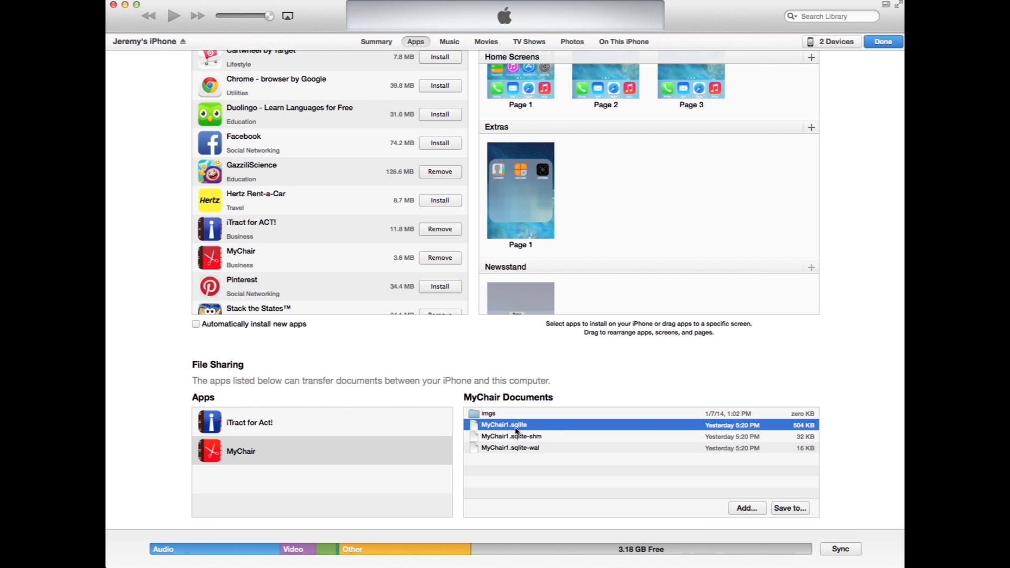
mouse_move(541, 431)
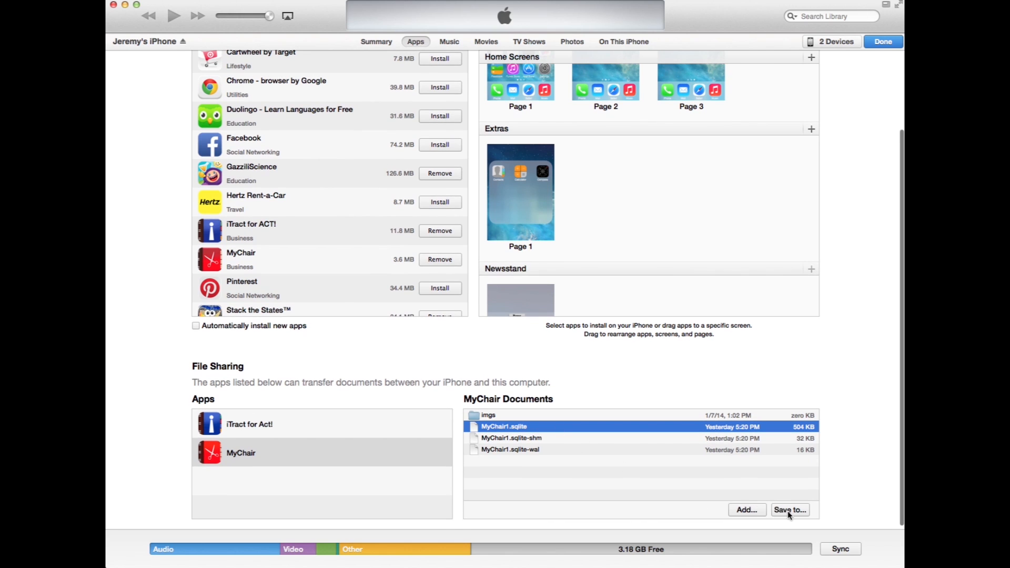
Save MyChair1.sqlite from the iPhone into the Mac's Dropbox folder
left_click(790, 509)
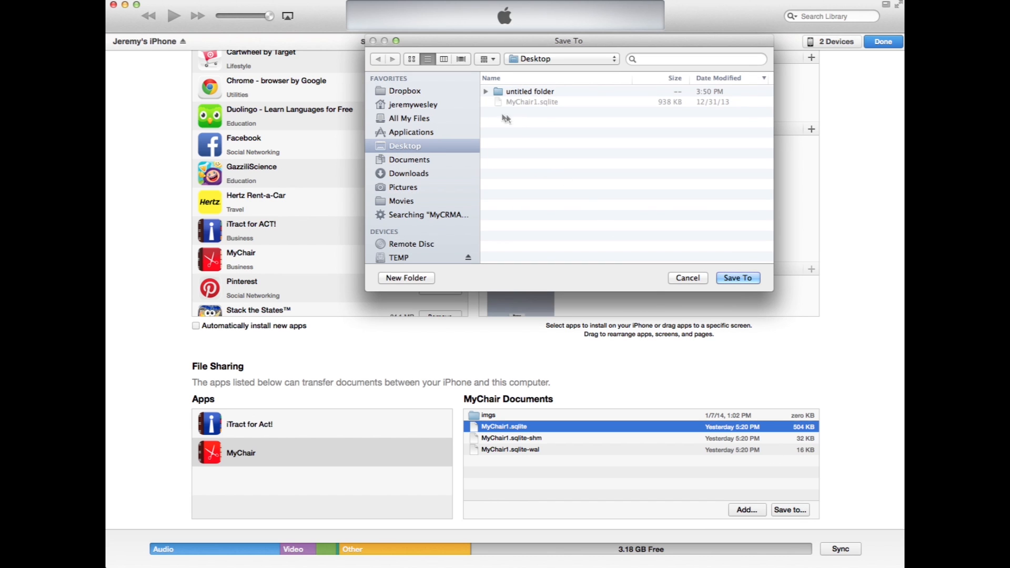
left_click(404, 90)
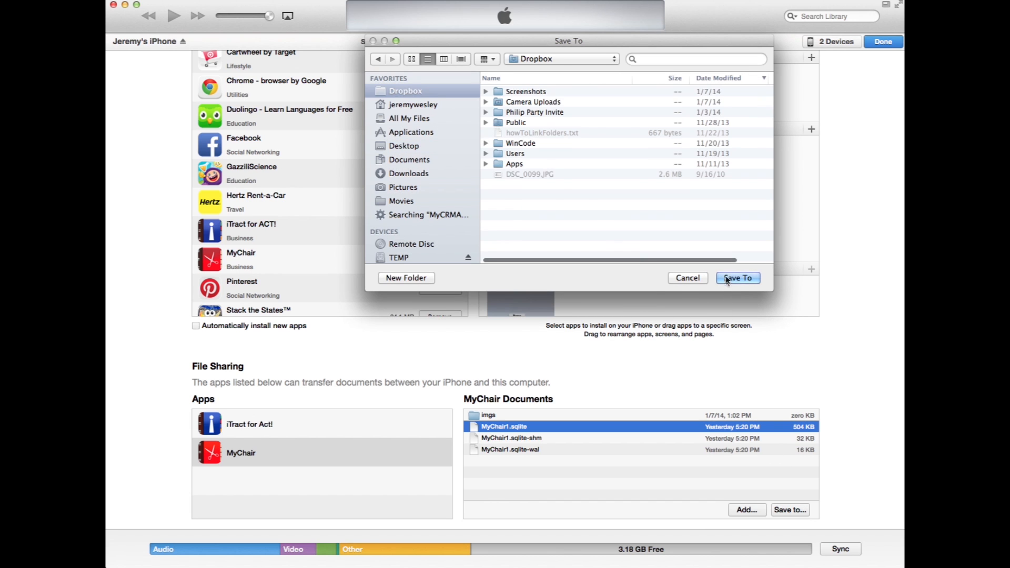
left_click(738, 277)
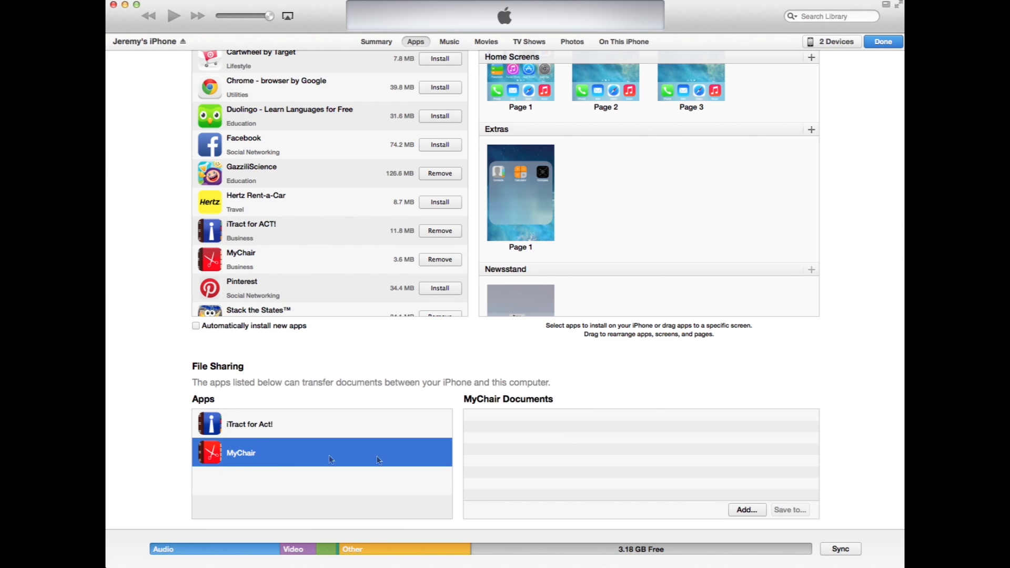
mouse_move(358, 458)
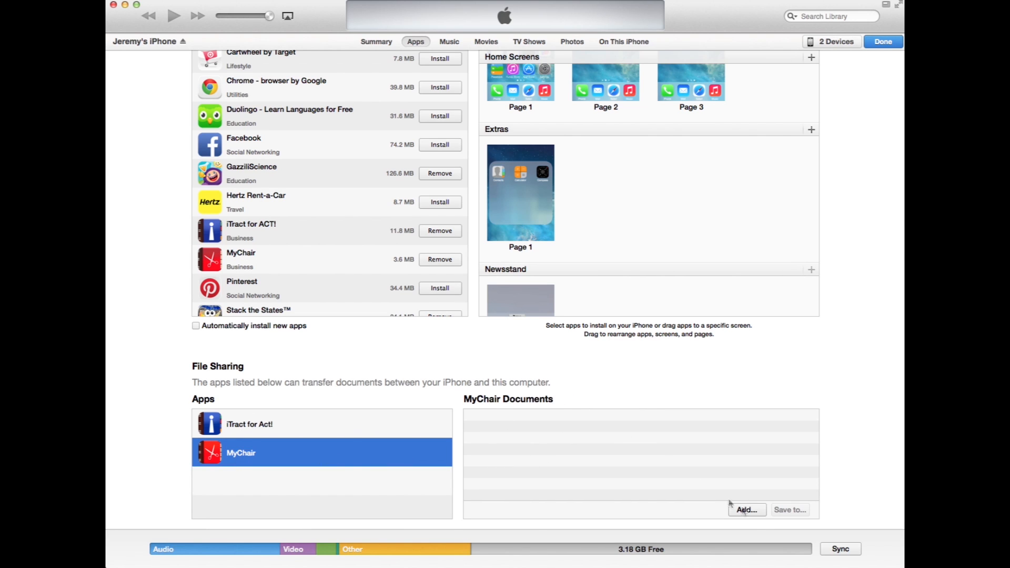
Add the Desktop copy of MyChair1.sqlite to MyChair's documents on the iPhone
left_click(746, 509)
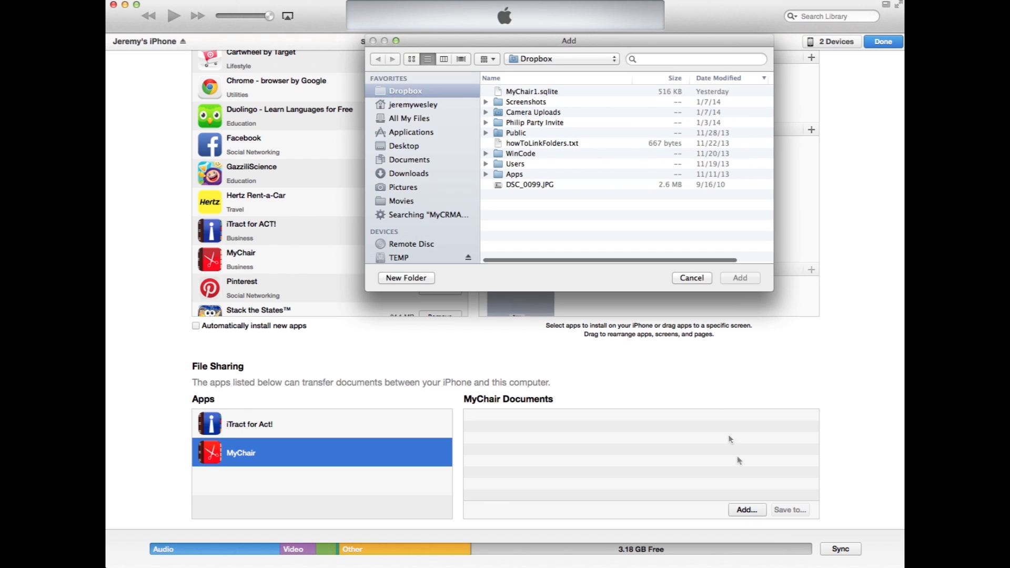
left_click(404, 145)
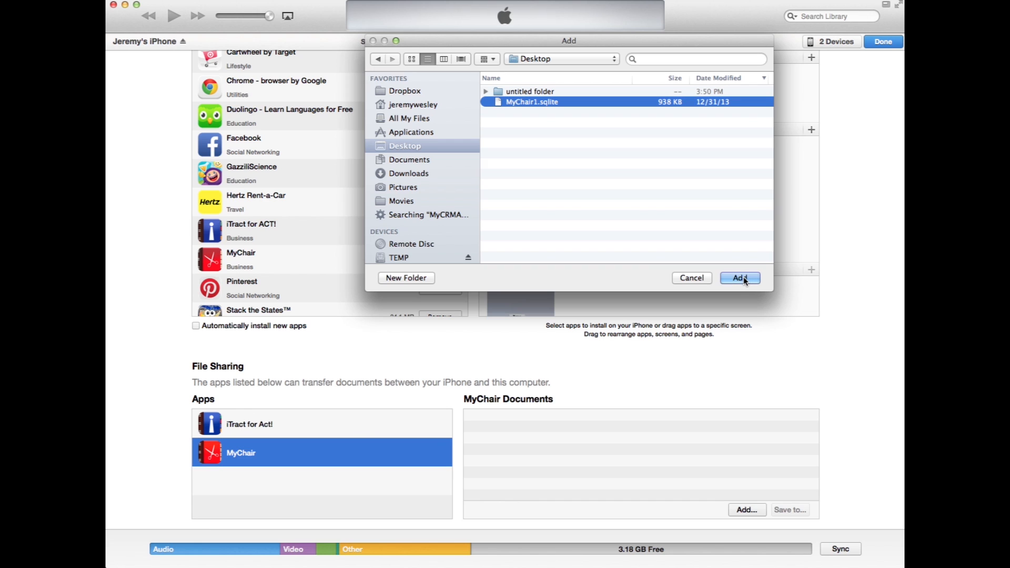
left_click(740, 277)
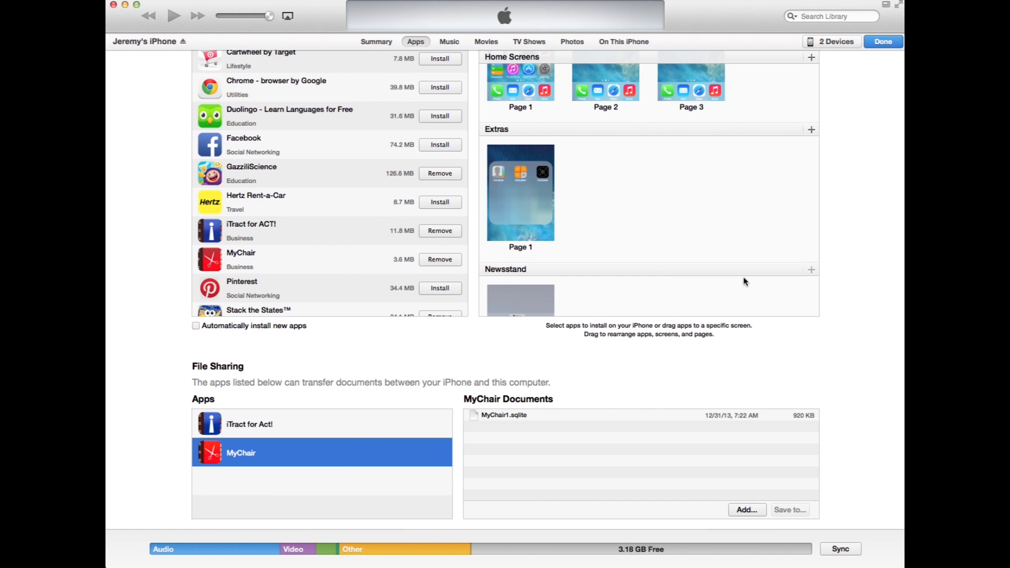
mouse_move(568, 414)
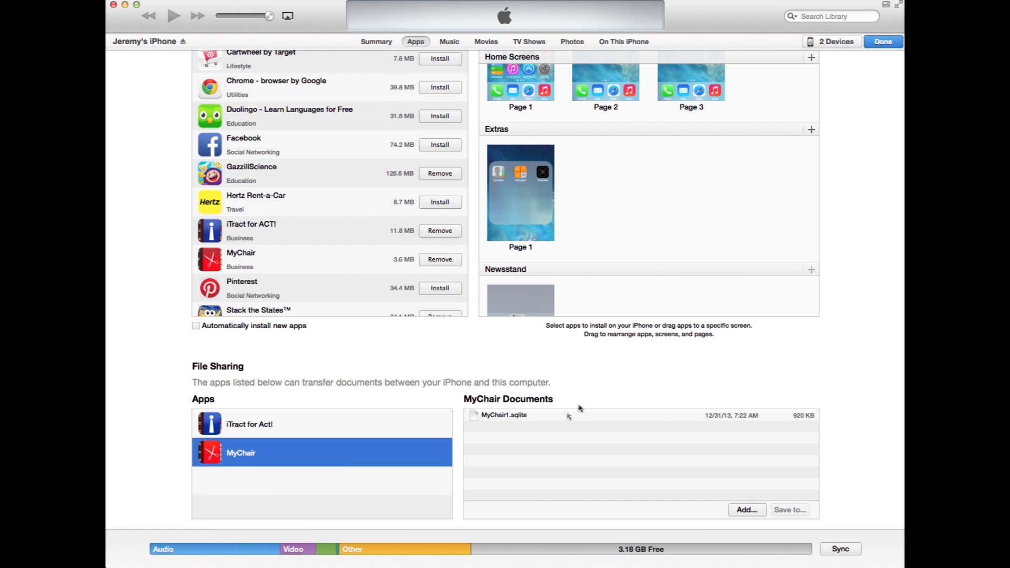
left_click(501, 416)
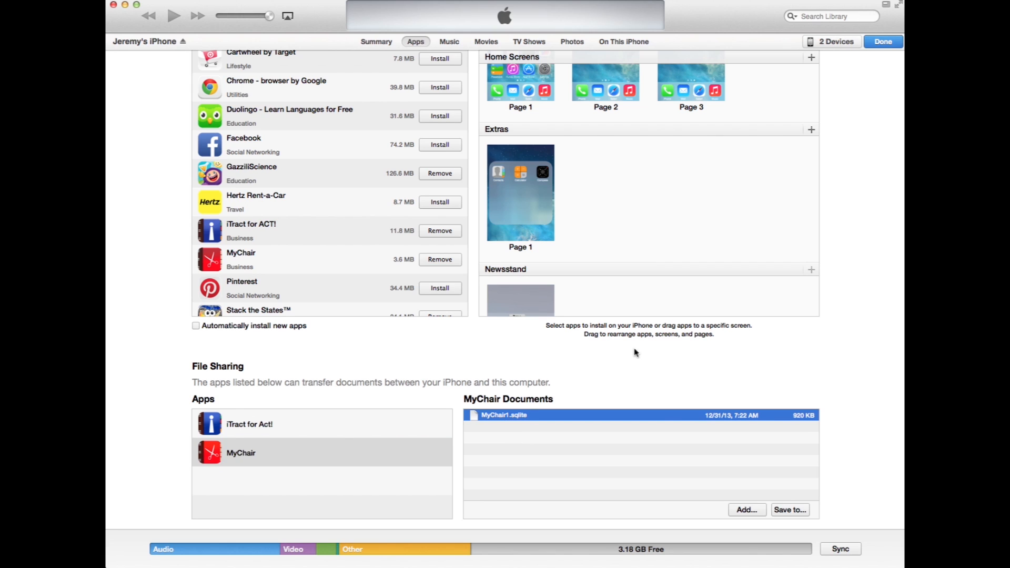
mouse_move(630, 353)
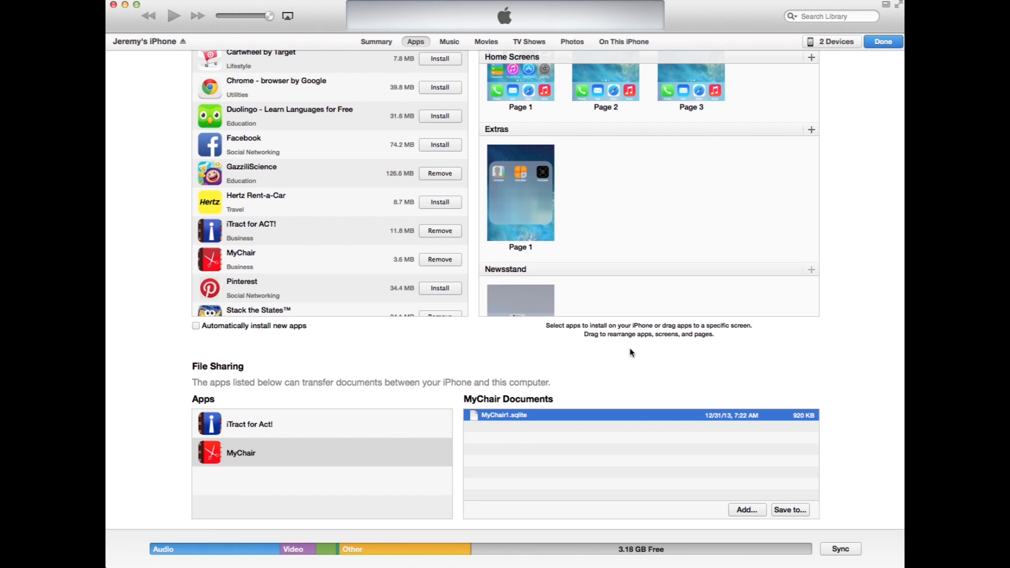